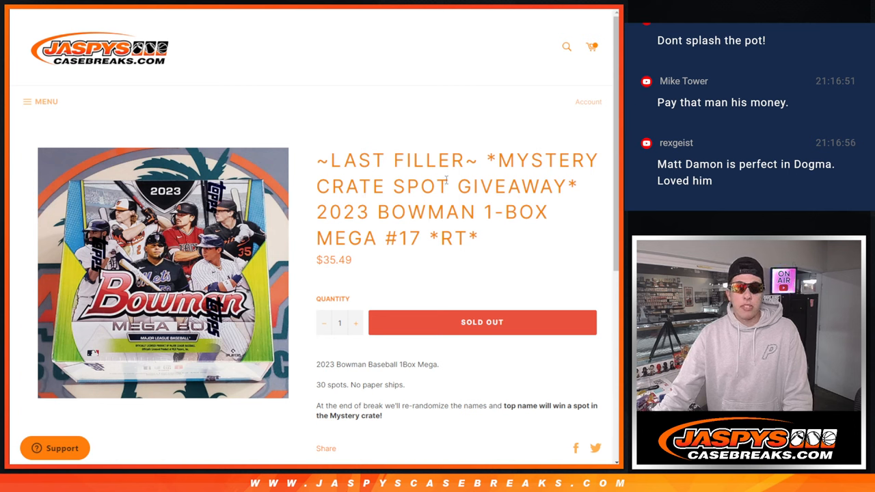
{"action": "mouse_move", "coordinate": [478, 167]}
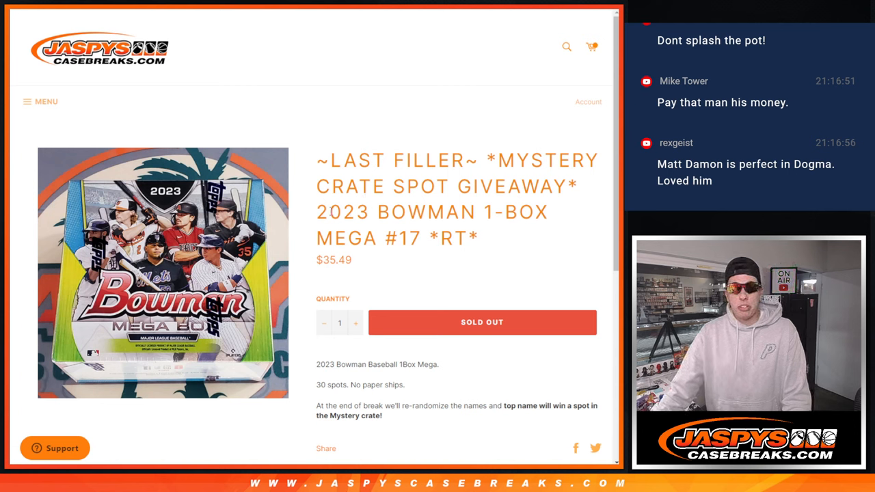
- Highlight the break title '2023 BOWMAN 1-BOX MEGA #17 *RT*' on the product page for copying
{"action": "left_click_drag", "start_coordinate": [317, 212], "coordinate": [478, 238]}
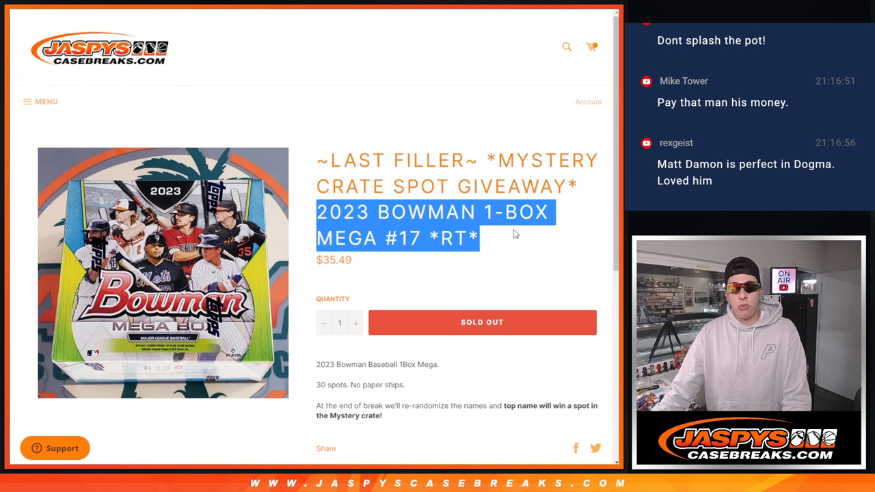
{"action": "scroll", "scroll_direction": "down", "scroll_amount": 3}
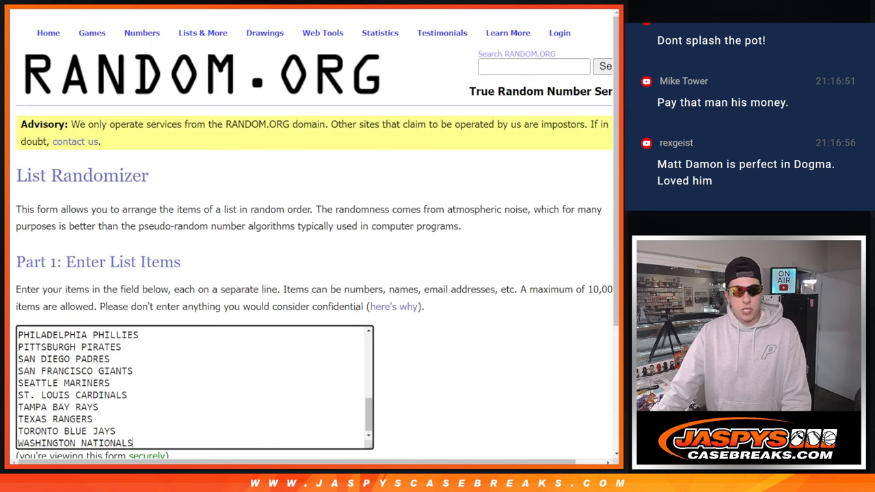
- Roll the dice to decide the shuffle count and review the resulting 30-name random order
{"action": "scroll", "scroll_direction": "down", "scroll_amount": 3}
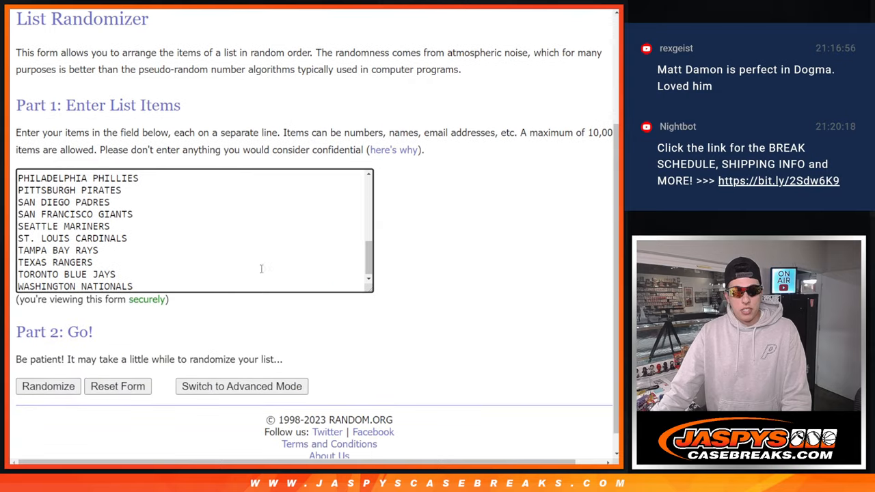
{"action": "scroll", "scroll_direction": "up", "scroll_amount": 3}
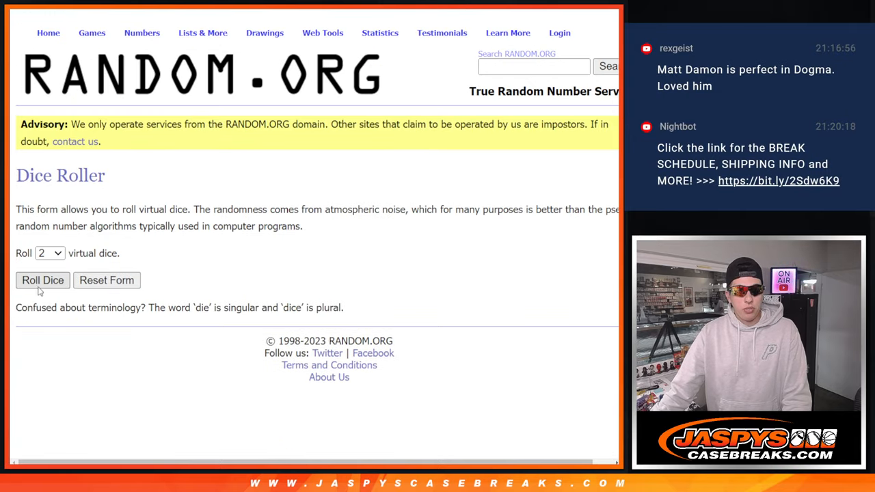
{"action": "left_click", "coordinate": [42, 280]}
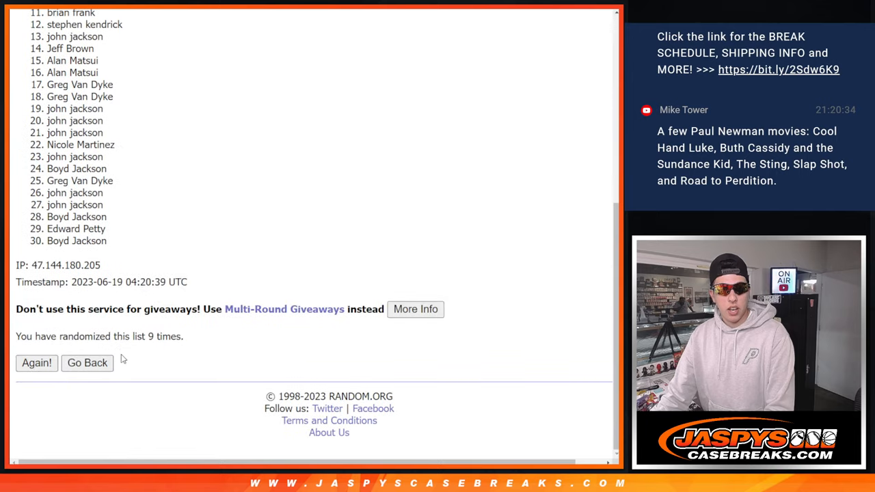
{"action": "mouse_move", "coordinate": [202, 237]}
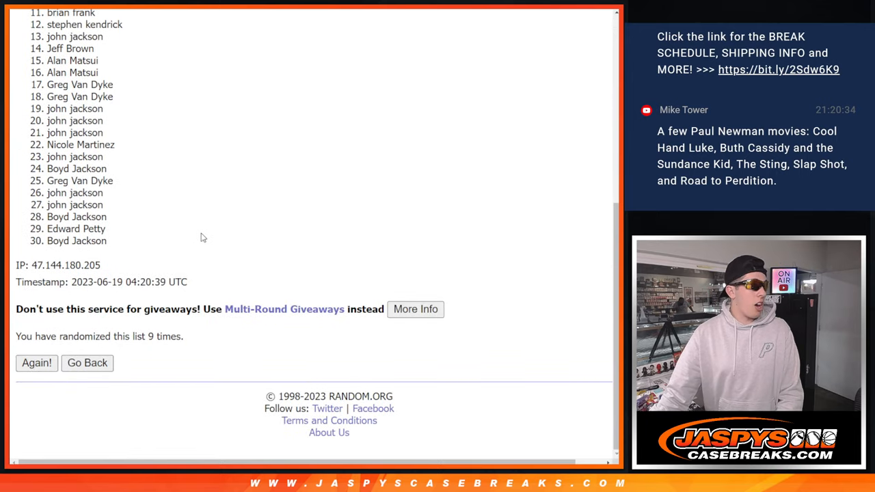
{"action": "scroll", "scroll_direction": "up", "scroll_amount": 3}
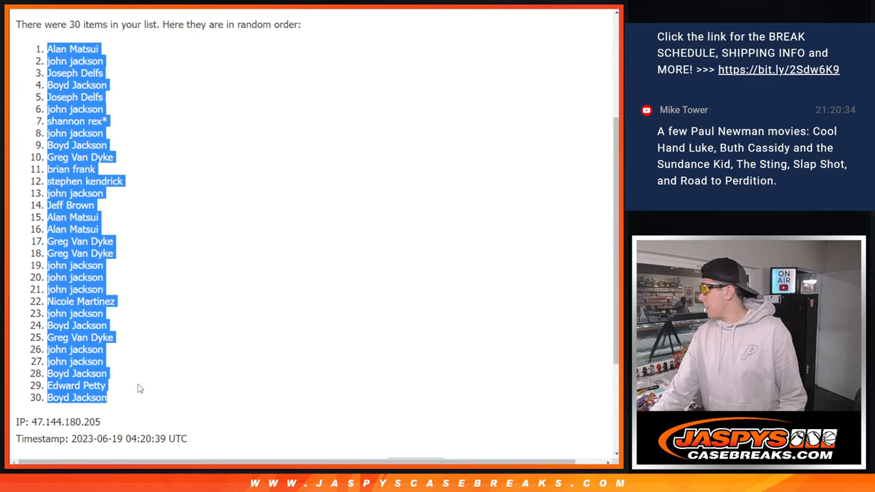
{"action": "mouse_move", "coordinate": [149, 372]}
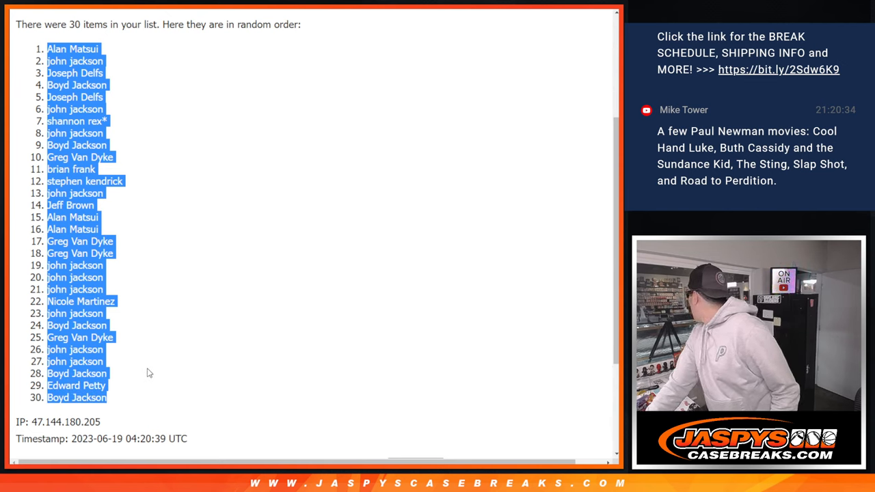
{"action": "mouse_move", "coordinate": [140, 311]}
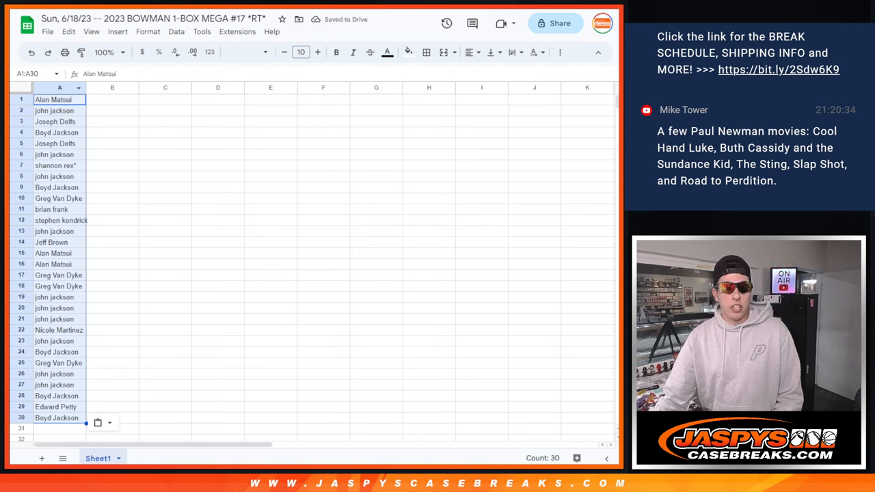
{"action": "scroll", "scroll_direction": "down", "scroll_amount": 3}
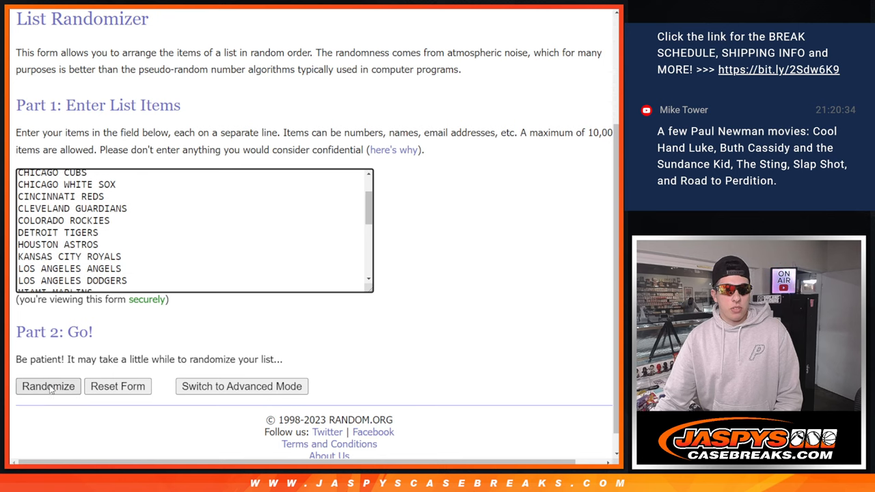
- Randomize the 30 MLB teams, giving Oakland A's first through New York Yankees last
{"action": "left_click", "coordinate": [48, 386]}
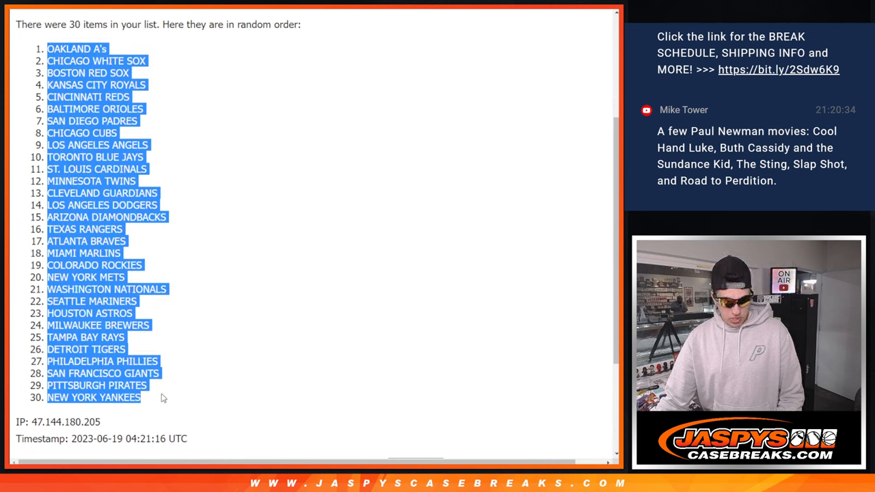
{"action": "mouse_move", "coordinate": [267, 76]}
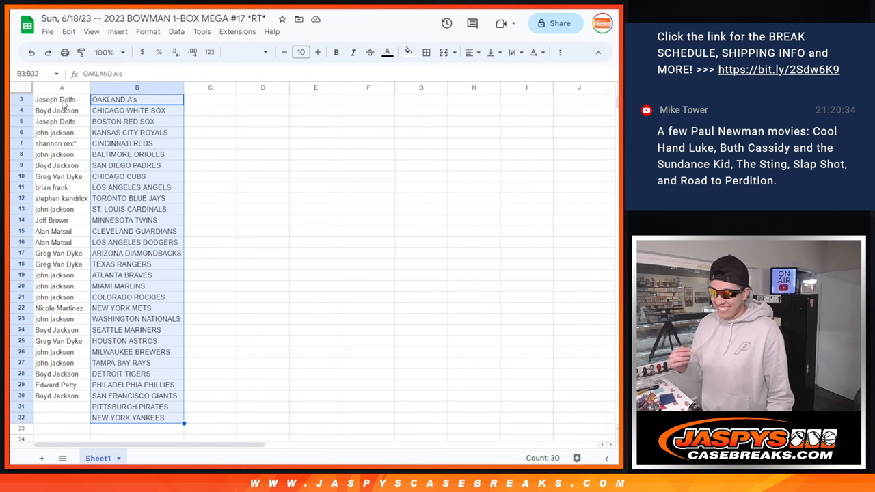
{"action": "mouse_move", "coordinate": [85, 100]}
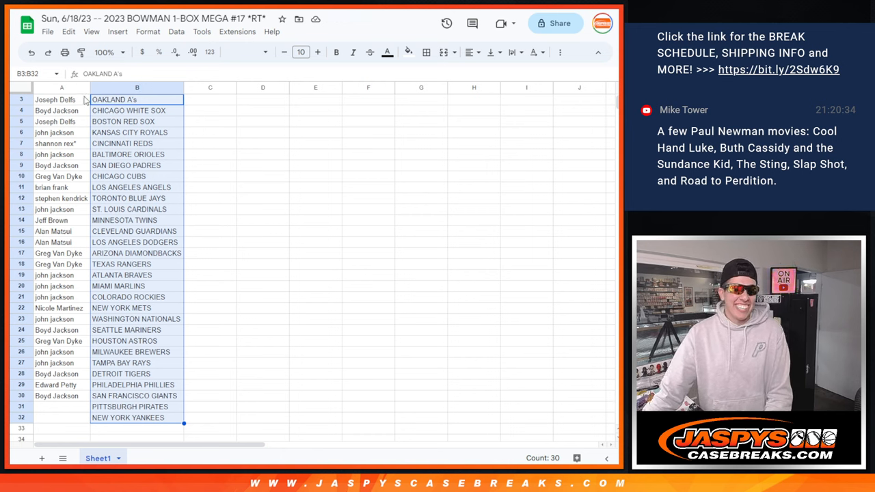
{"action": "left_click", "coordinate": [61, 99]}
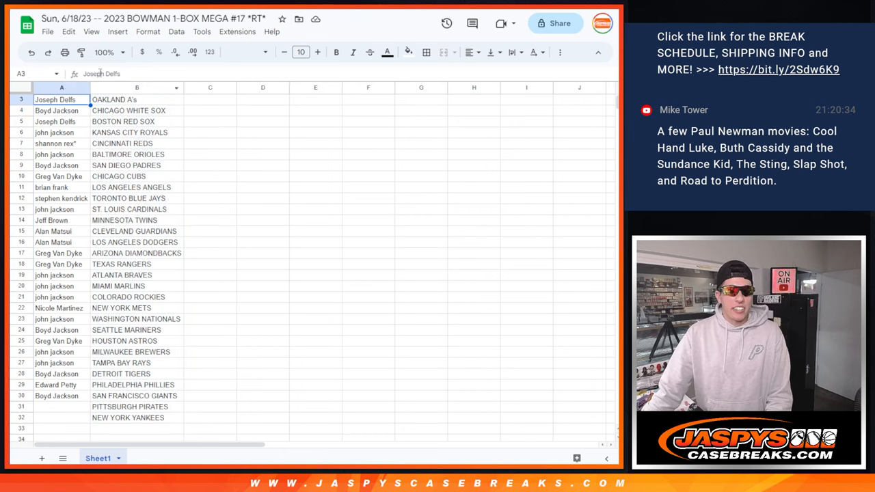
{"action": "left_click", "coordinate": [104, 52]}
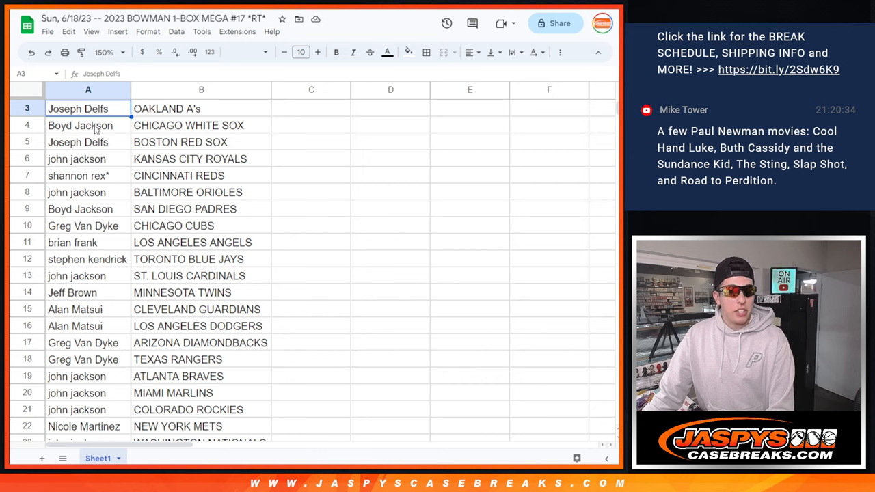
{"action": "left_click", "coordinate": [76, 142]}
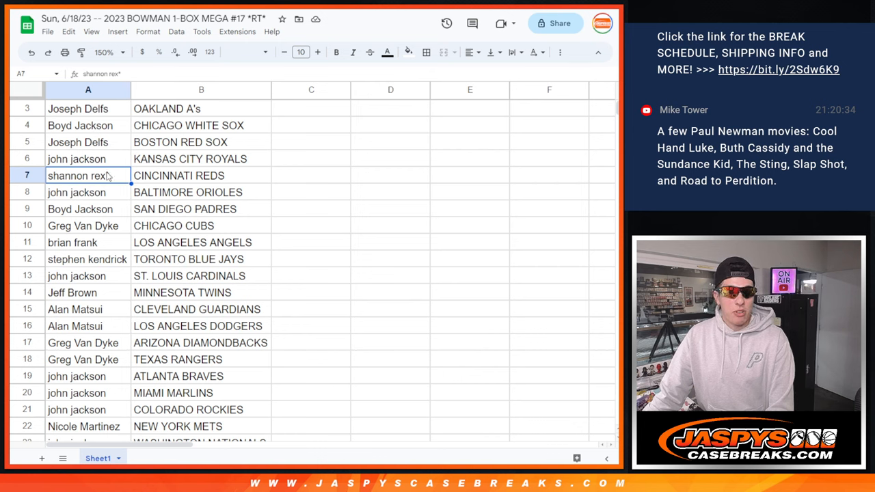
{"action": "left_click", "coordinate": [82, 225]}
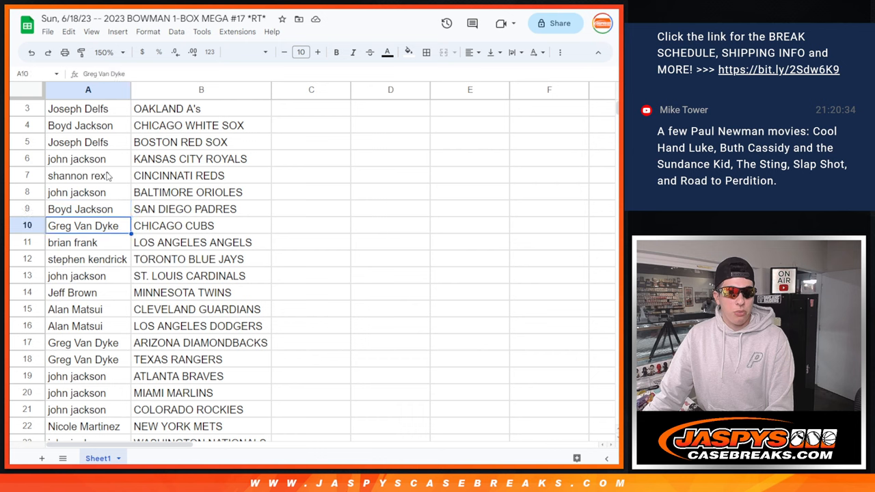
{"action": "left_click", "coordinate": [87, 259]}
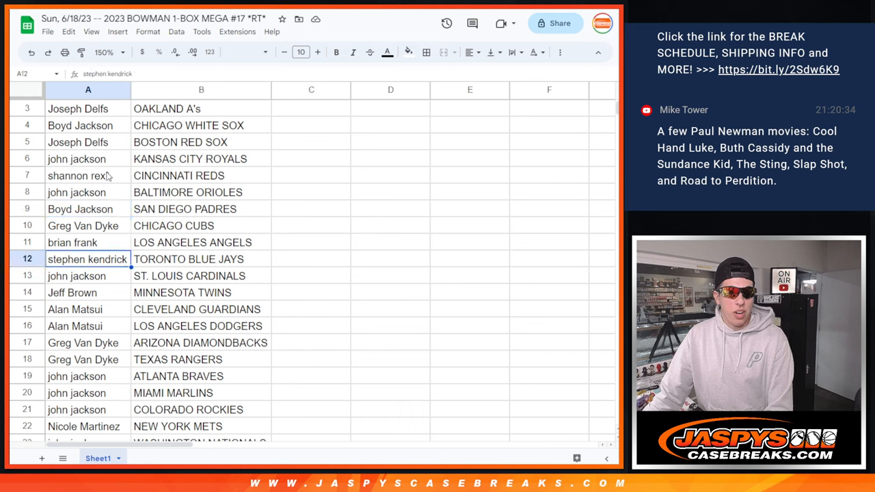
{"action": "left_click", "coordinate": [77, 276]}
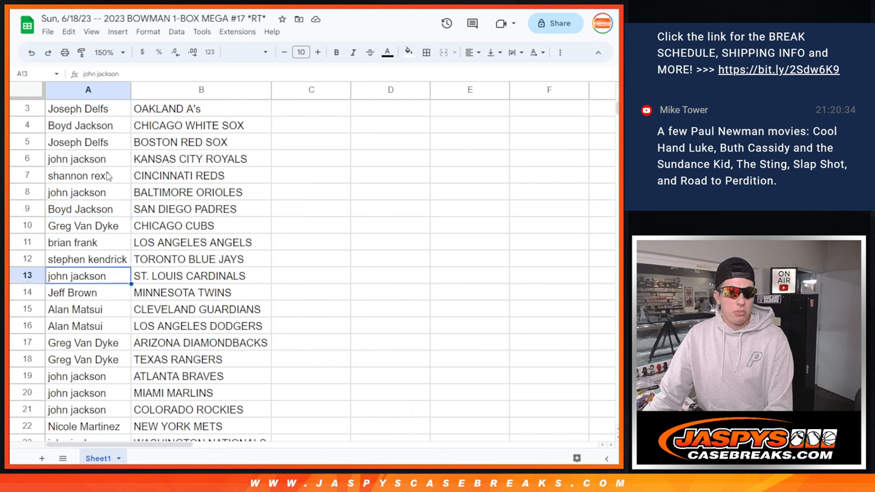
{"action": "left_click", "coordinate": [74, 309]}
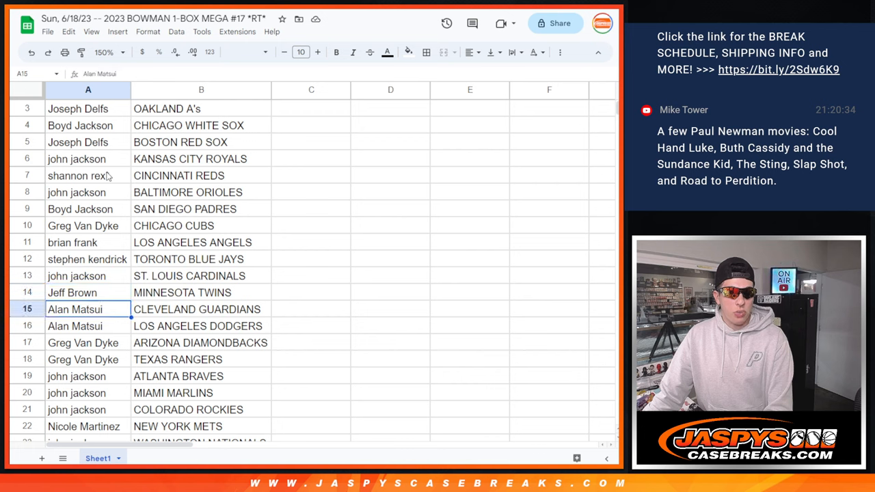
{"action": "left_click", "coordinate": [82, 342]}
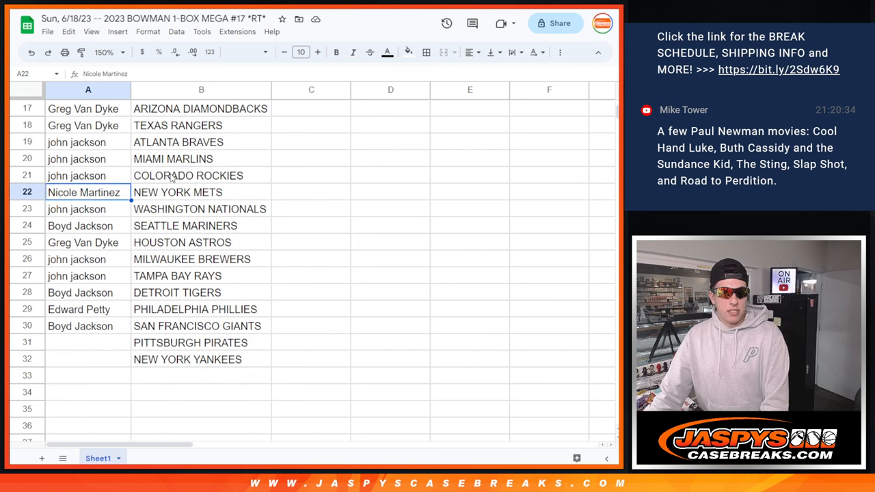
{"action": "left_click", "coordinate": [88, 209]}
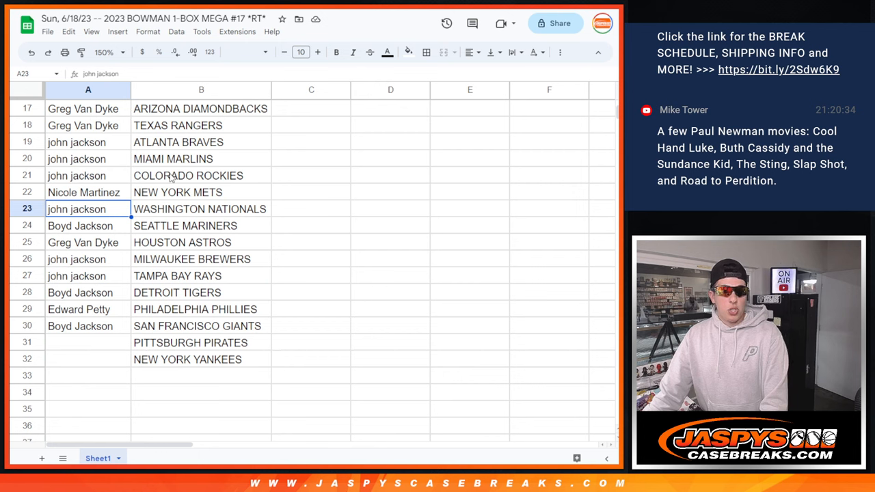
{"action": "left_click", "coordinate": [80, 226]}
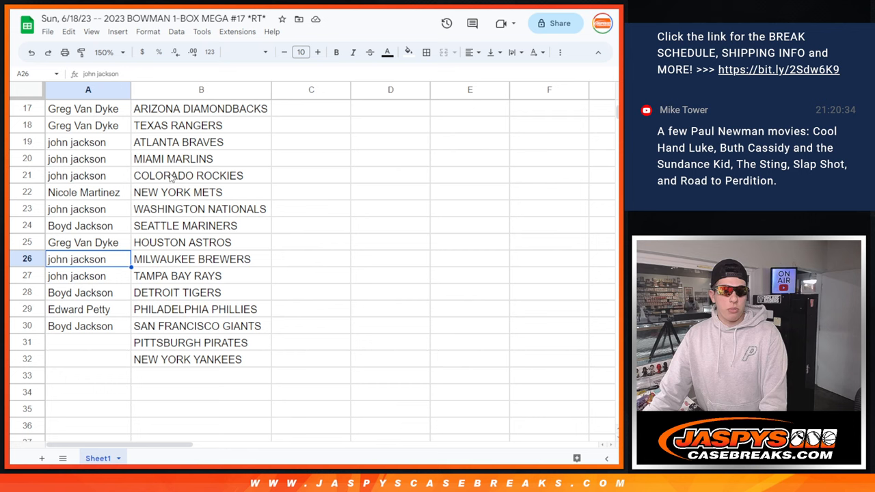
{"action": "left_click", "coordinate": [79, 293]}
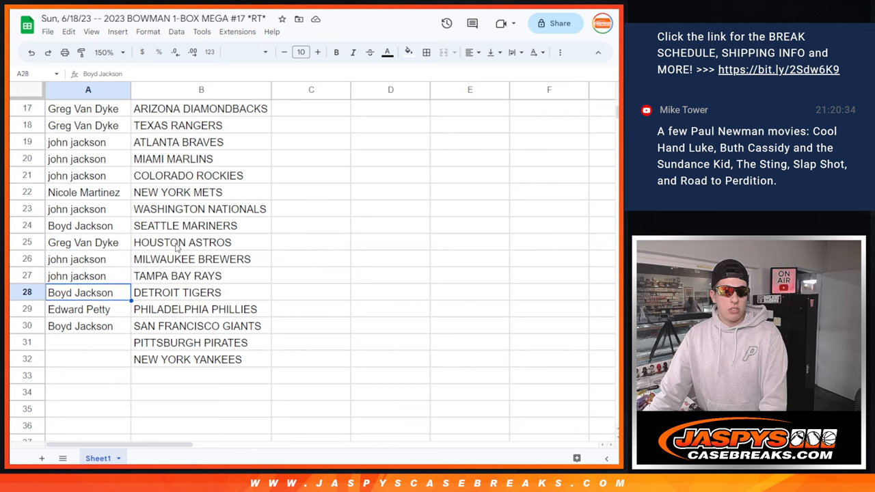
{"action": "scroll", "scroll_direction": "up", "scroll_amount": 3}
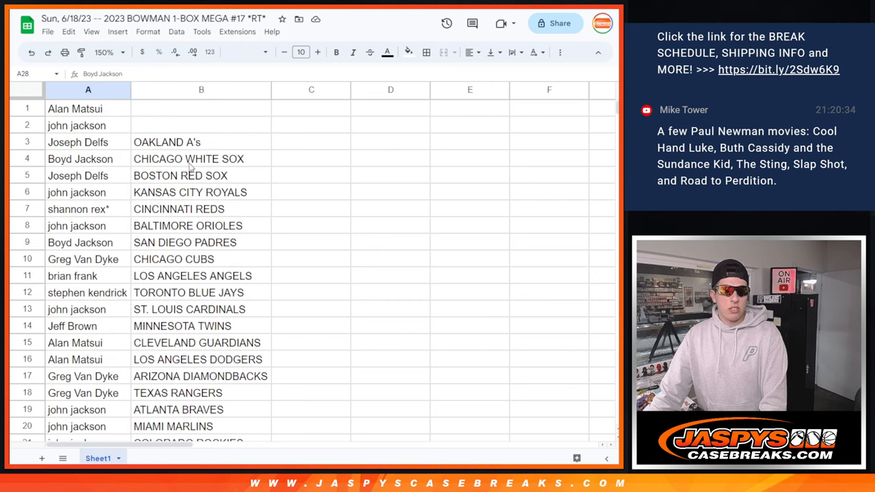
- Clear the leftover duplicate PITTSBURGH PIRATES entry below row 30
{"action": "scroll", "scroll_direction": "down", "scroll_amount": 3}
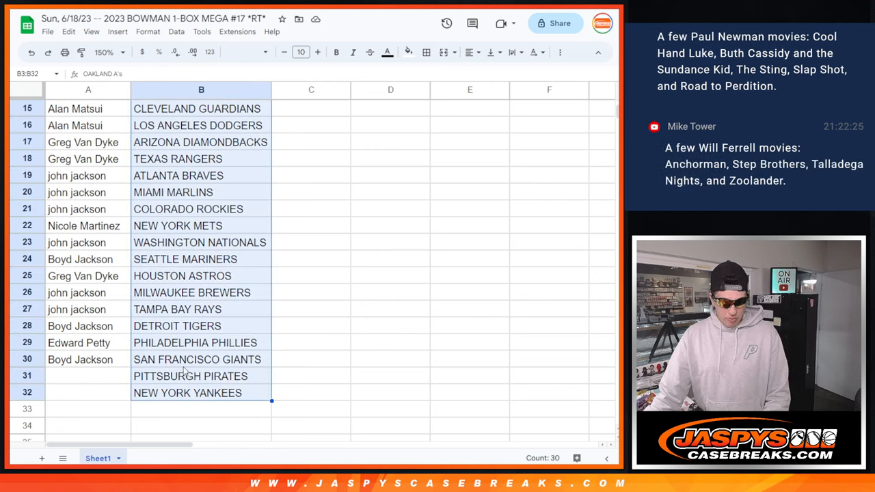
{"action": "scroll", "scroll_direction": "up", "scroll_amount": 3}
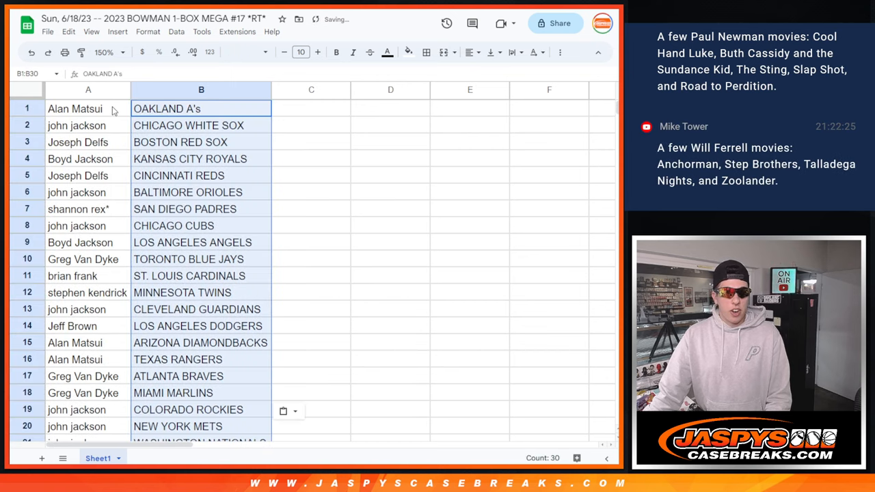
{"action": "scroll", "scroll_direction": "down", "scroll_amount": 3}
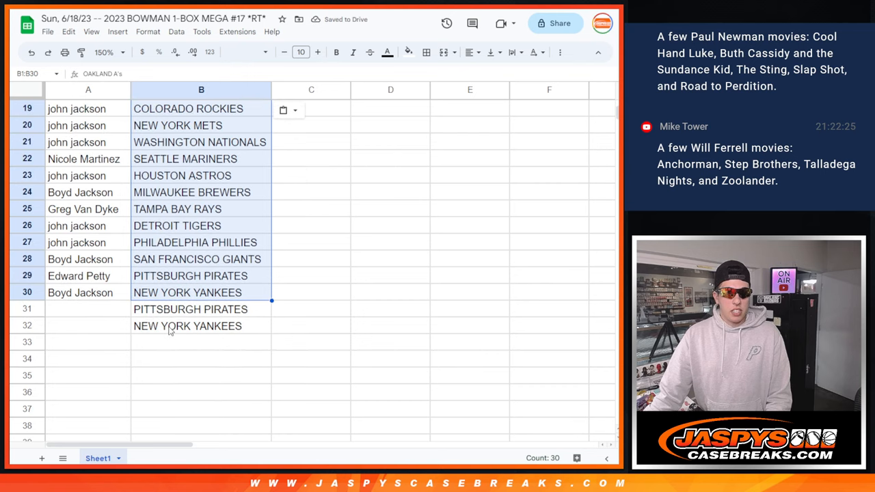
{"action": "key", "text": "Delete"}
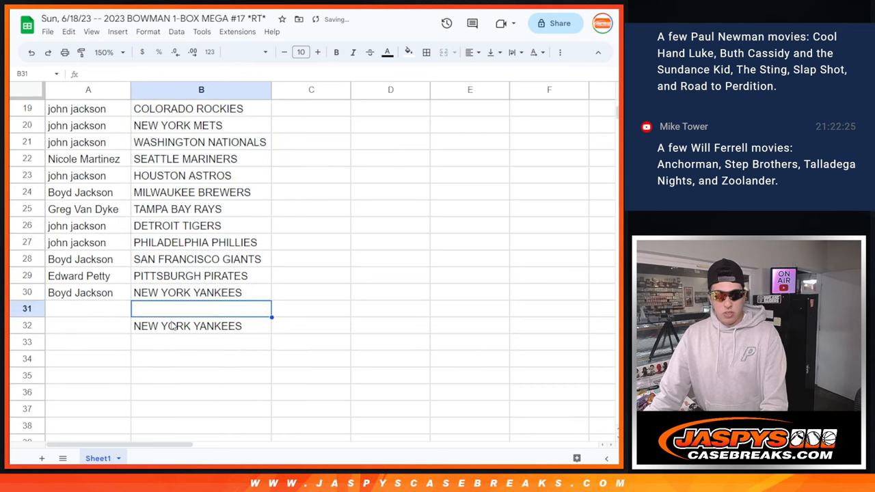
{"action": "scroll", "scroll_direction": "up", "scroll_amount": 3}
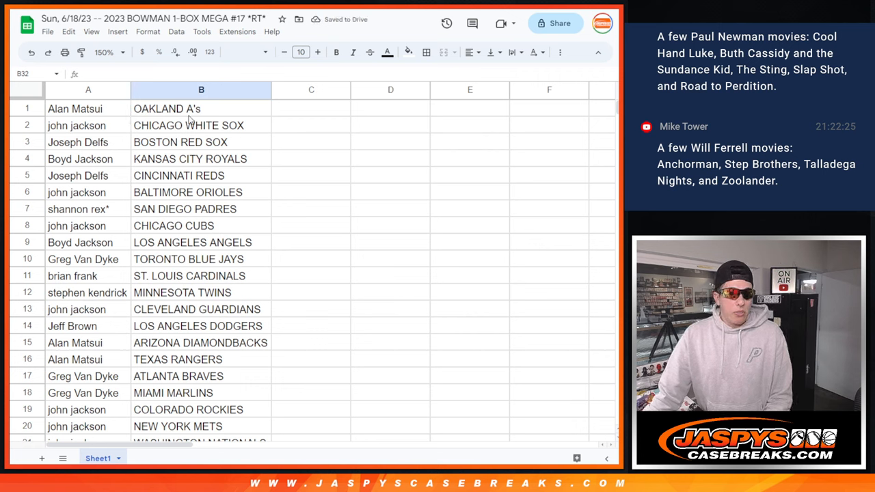
- Call out the owners of the White Sox, Orioles, Padres, Twins and Rockies
{"action": "left_click", "coordinate": [76, 126]}
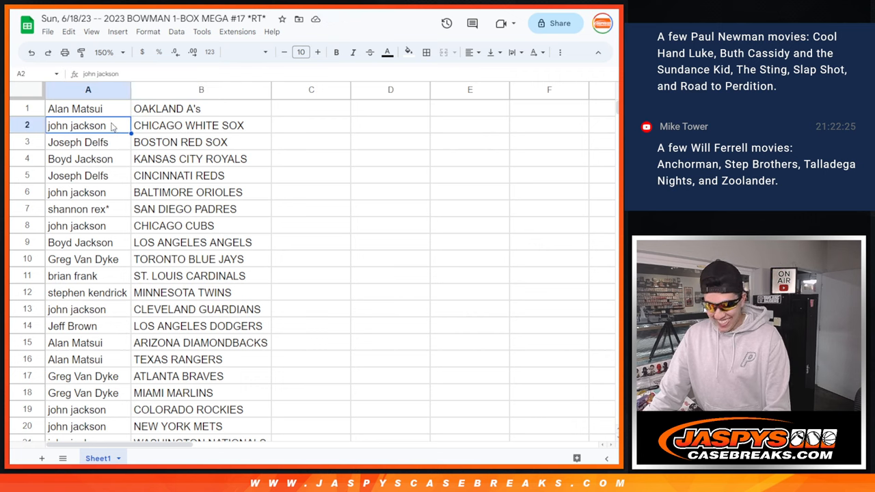
{"action": "left_click", "coordinate": [77, 175]}
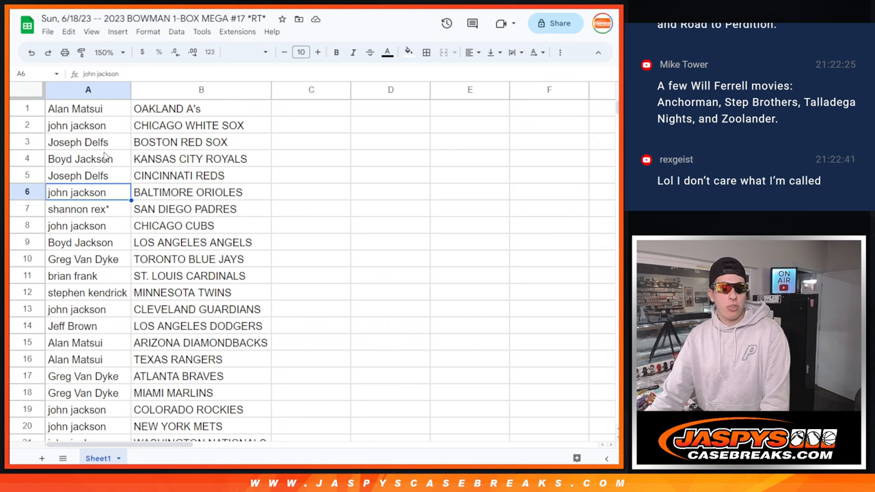
{"action": "left_click", "coordinate": [88, 208]}
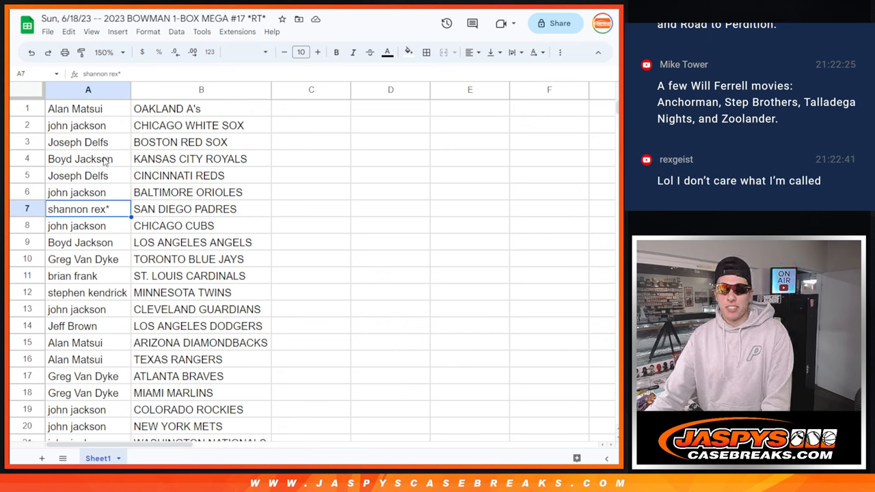
{"action": "mouse_move", "coordinate": [180, 161]}
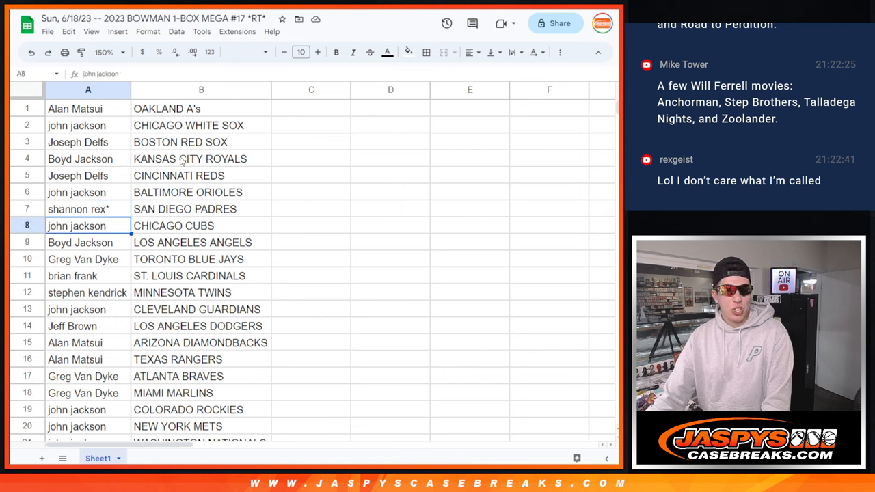
{"action": "left_click", "coordinate": [82, 258]}
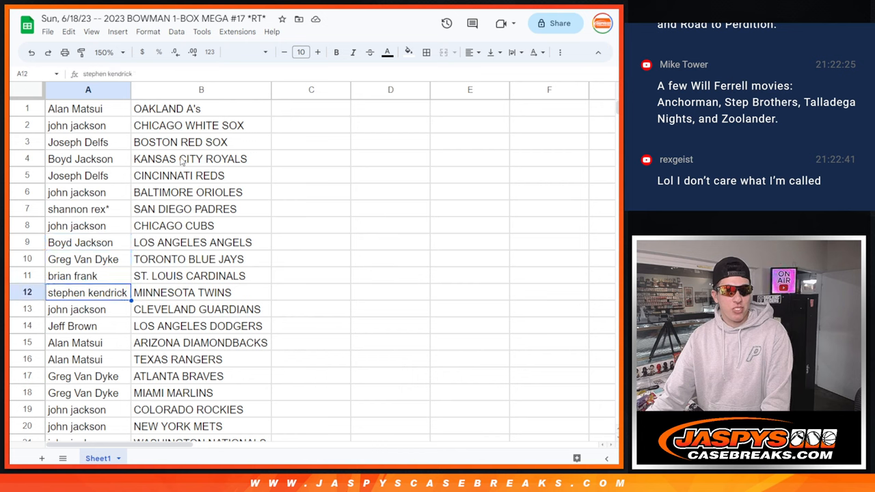
{"action": "left_click", "coordinate": [72, 325]}
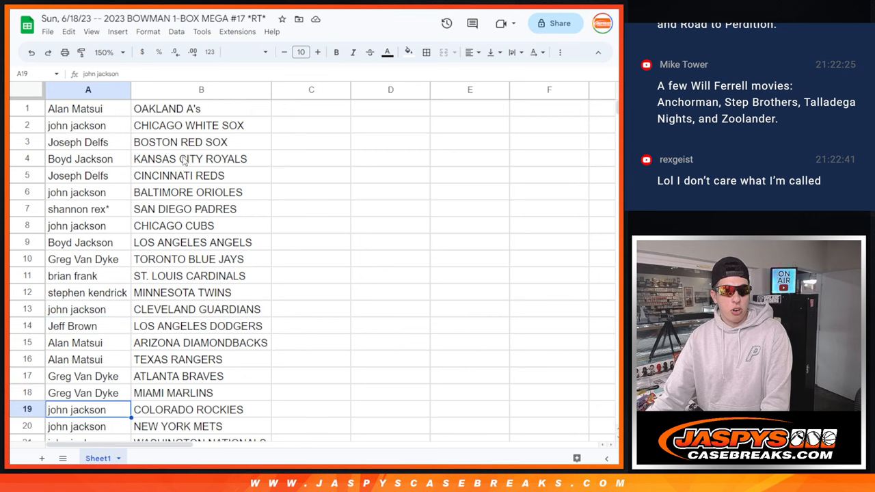
- Call out the owners of the Nationals, Astros, Rays and Pirates
{"action": "scroll", "scroll_direction": "down", "scroll_amount": 3}
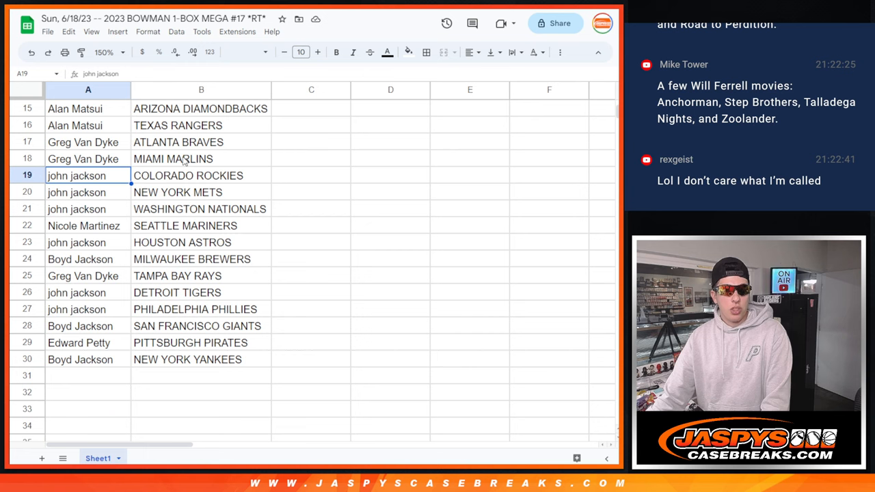
{"action": "left_click", "coordinate": [76, 208]}
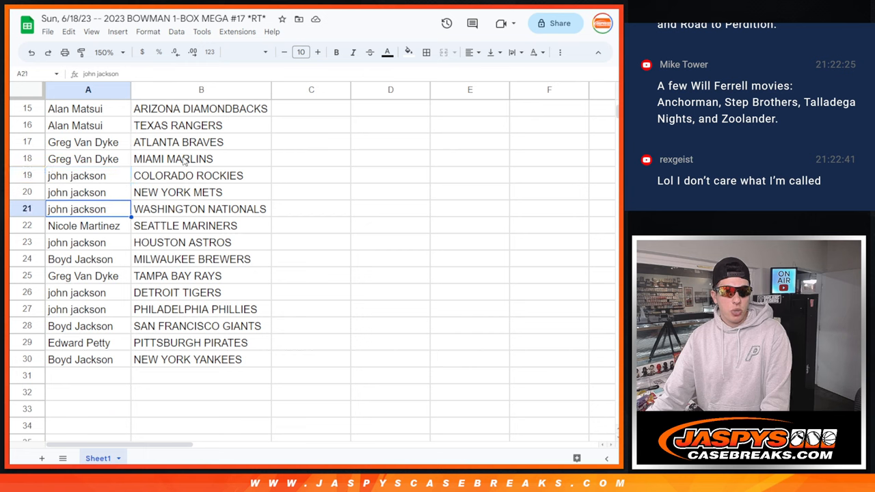
{"action": "left_click", "coordinate": [77, 242]}
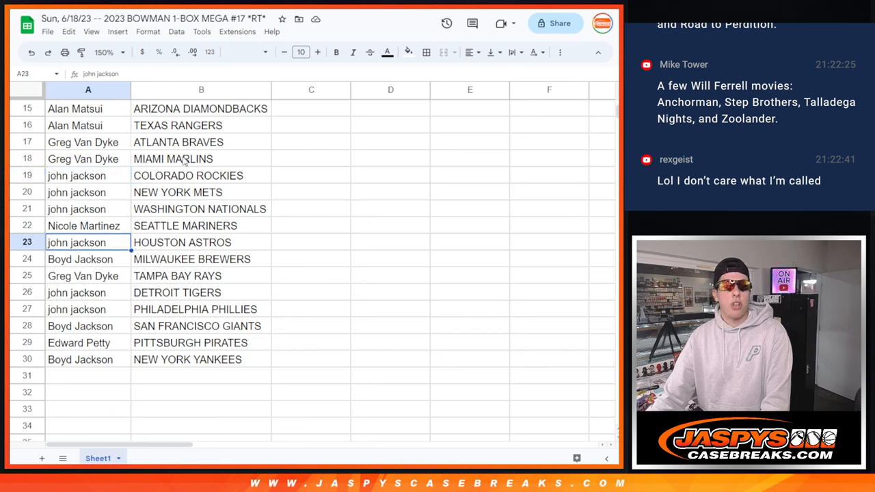
{"action": "left_click", "coordinate": [82, 276]}
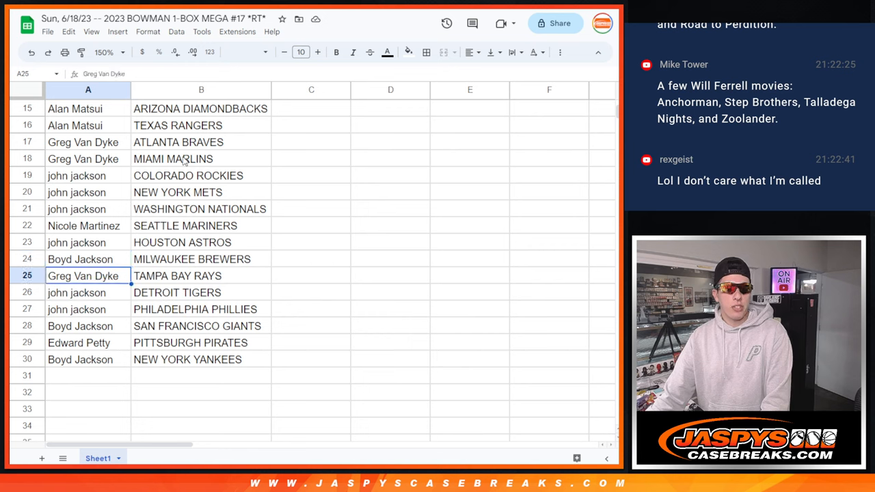
{"action": "left_click", "coordinate": [79, 325]}
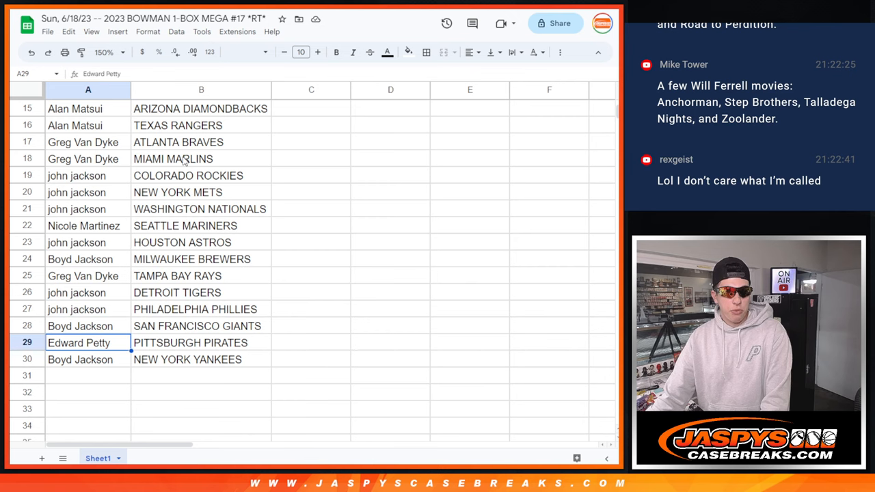
{"action": "scroll", "scroll_direction": "up", "scroll_amount": 3}
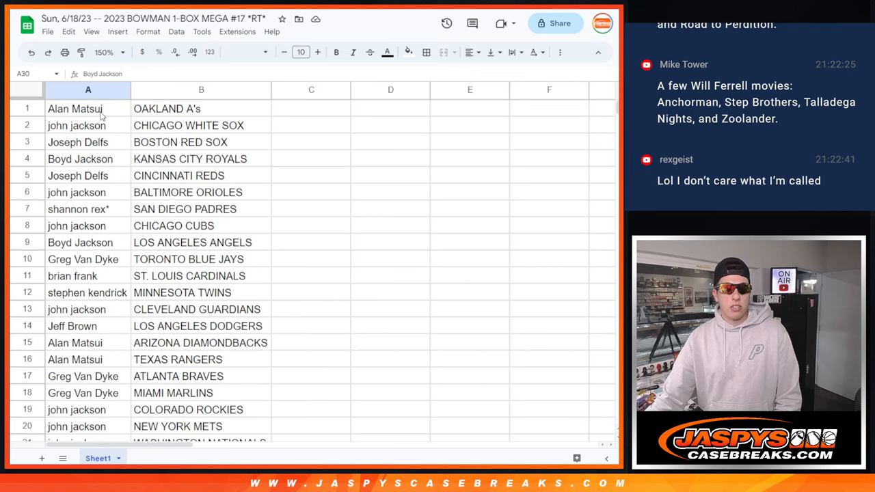
{"action": "scroll", "scroll_direction": "down", "scroll_amount": 3}
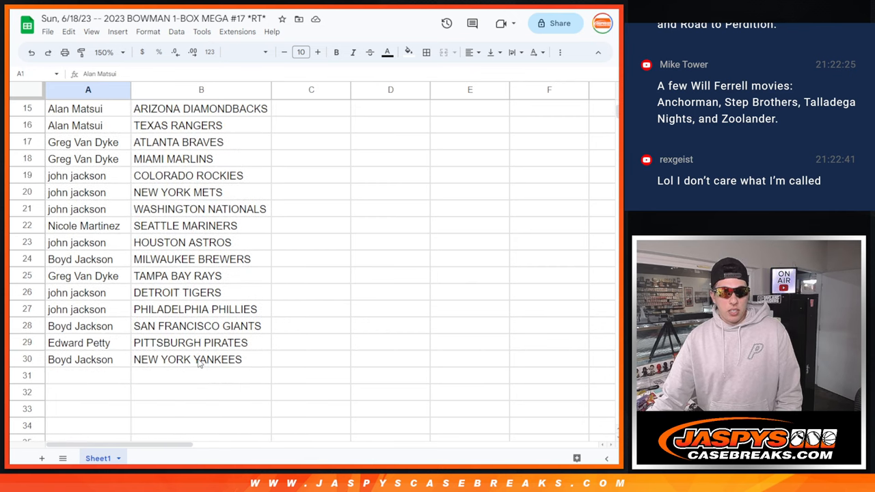
- Border the name–team pairs and sort the sheet by team A to Z
{"action": "left_click", "coordinate": [426, 52]}
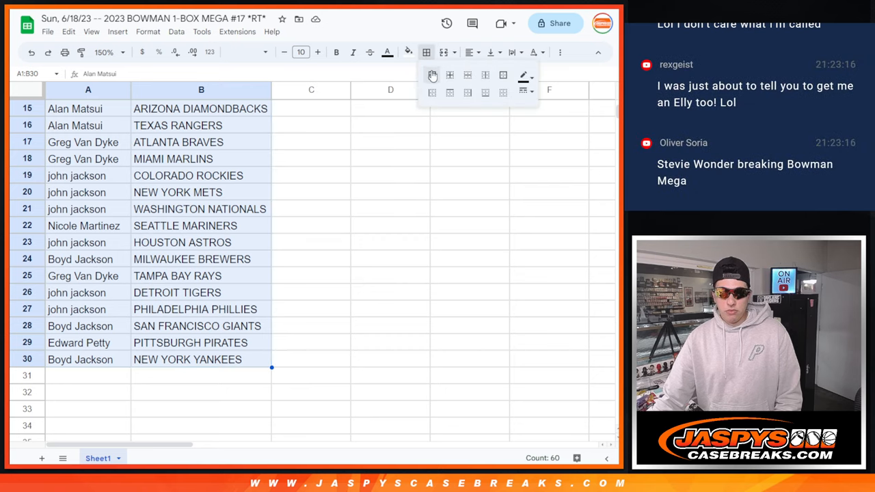
{"action": "scroll", "scroll_direction": "up", "scroll_amount": 3}
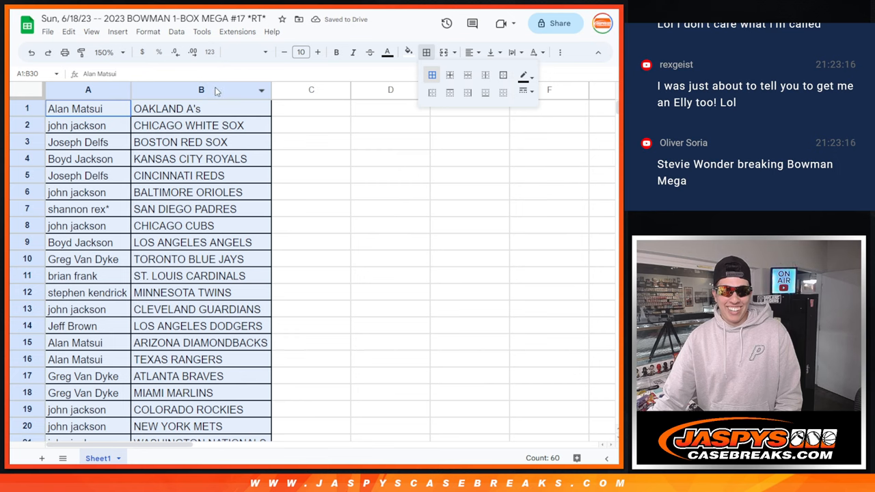
{"action": "right_click", "coordinate": [201, 90]}
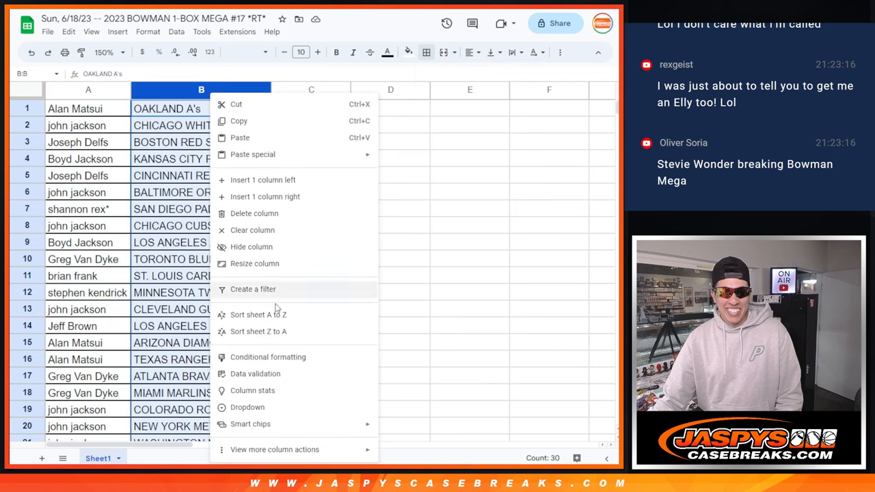
{"action": "left_click", "coordinate": [257, 314]}
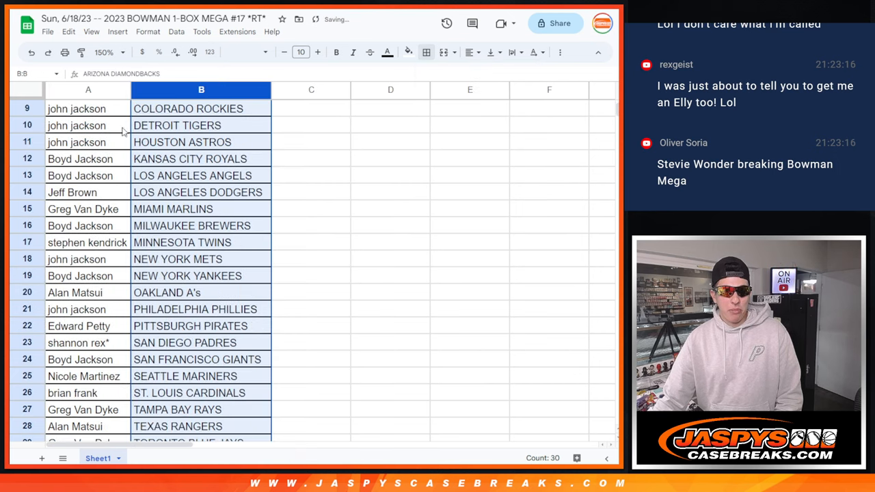
- Preview the sorted sheet for printing in portrait with header and footer options shown
{"action": "key", "text": "ctrl+p"}
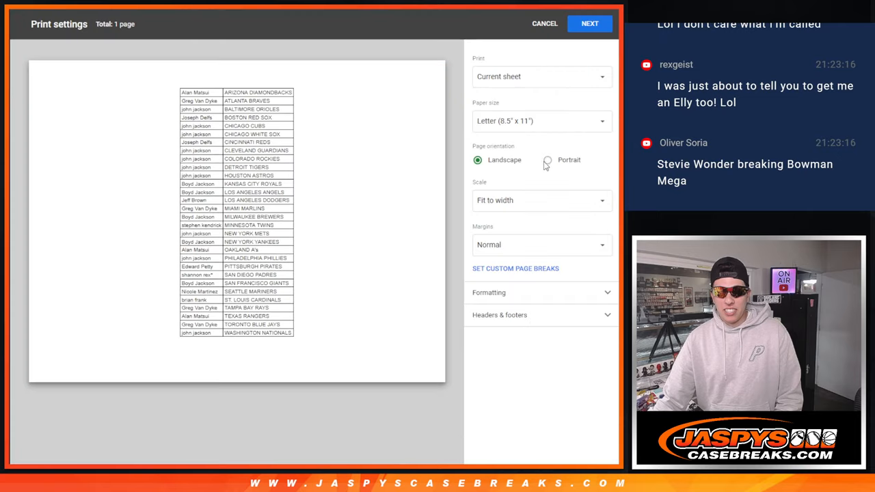
{"action": "left_click", "coordinate": [547, 158]}
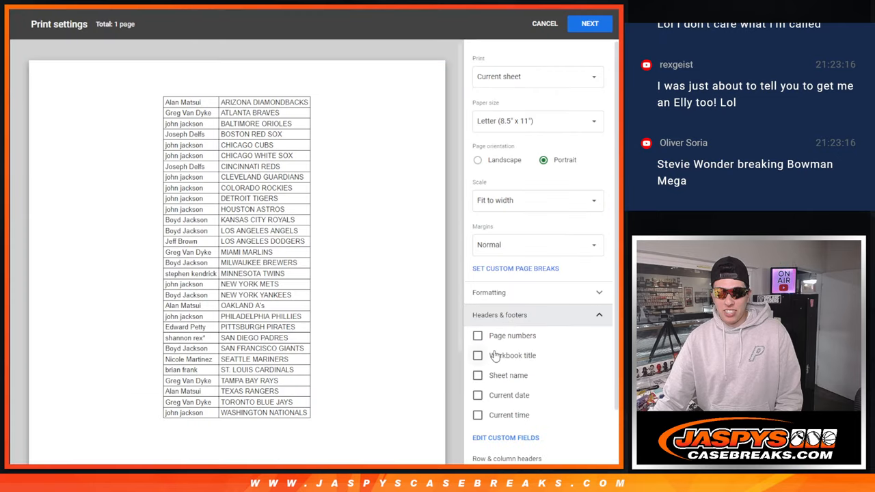
{"action": "left_click", "coordinate": [589, 23]}
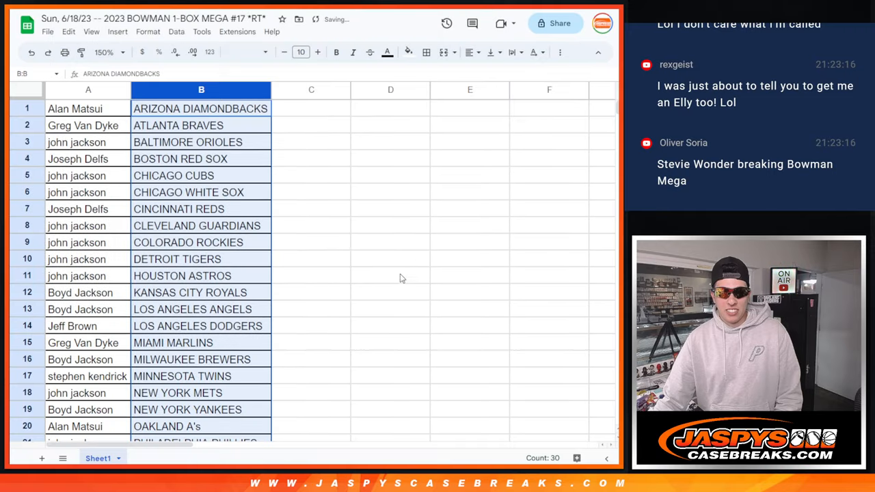
{"action": "mouse_move", "coordinate": [284, 52]}
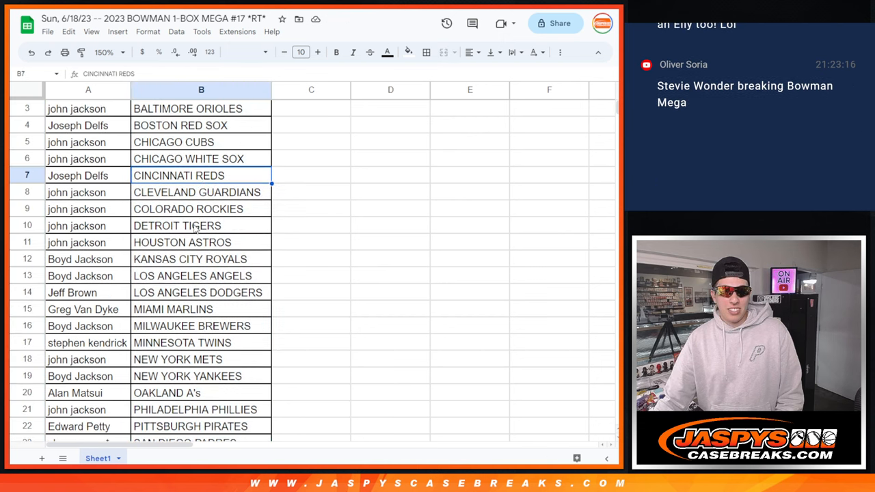
{"action": "scroll", "scroll_direction": "down", "scroll_amount": 3}
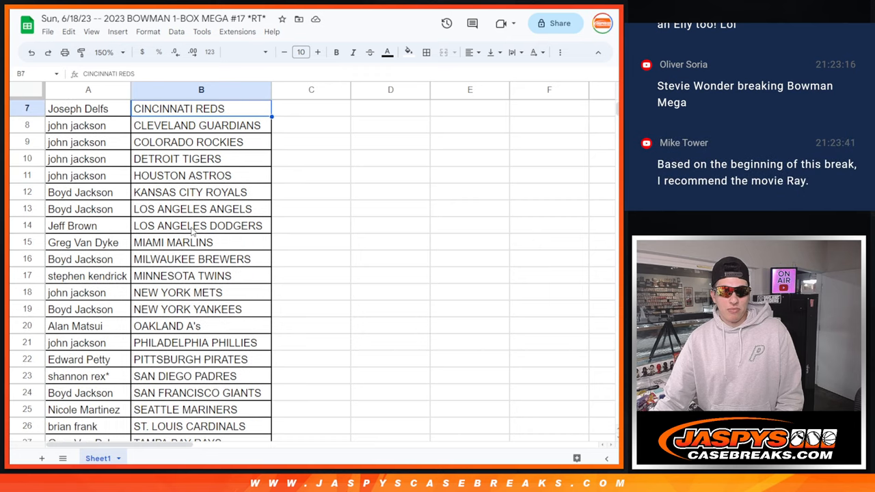
{"action": "scroll", "scroll_direction": "up", "scroll_amount": 3}
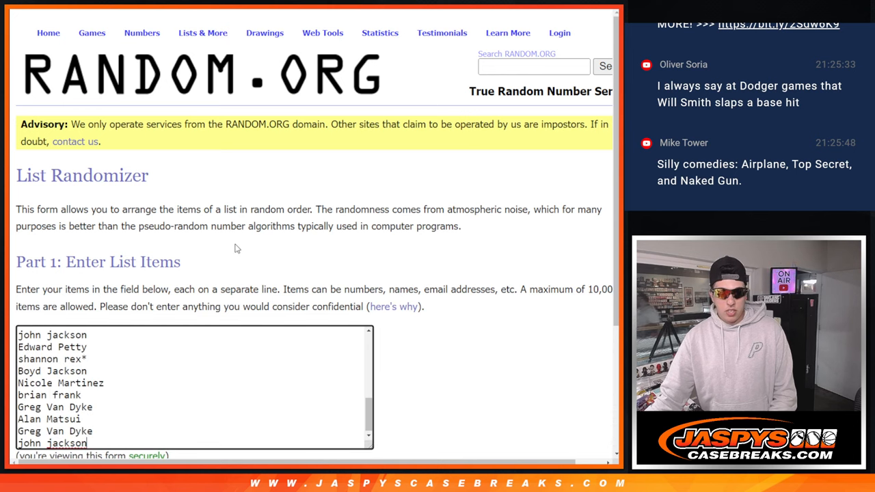
{"action": "scroll", "scroll_direction": "down", "scroll_amount": 3}
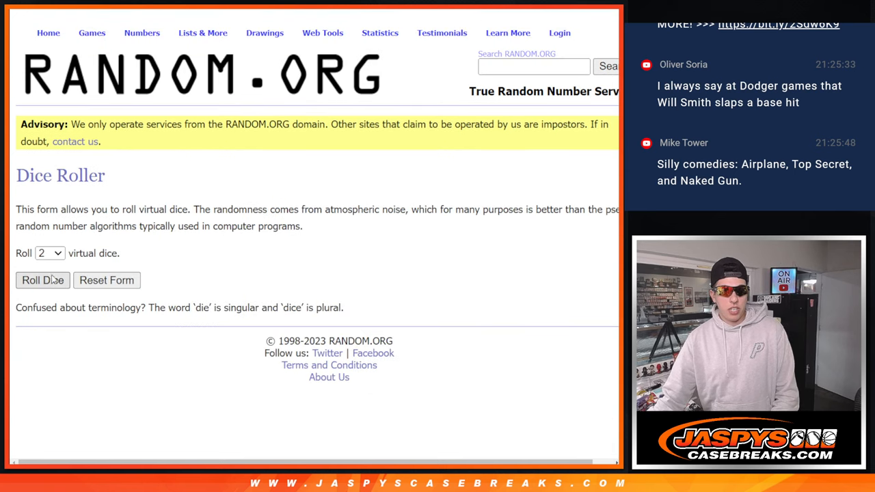
{"action": "left_click", "coordinate": [43, 279]}
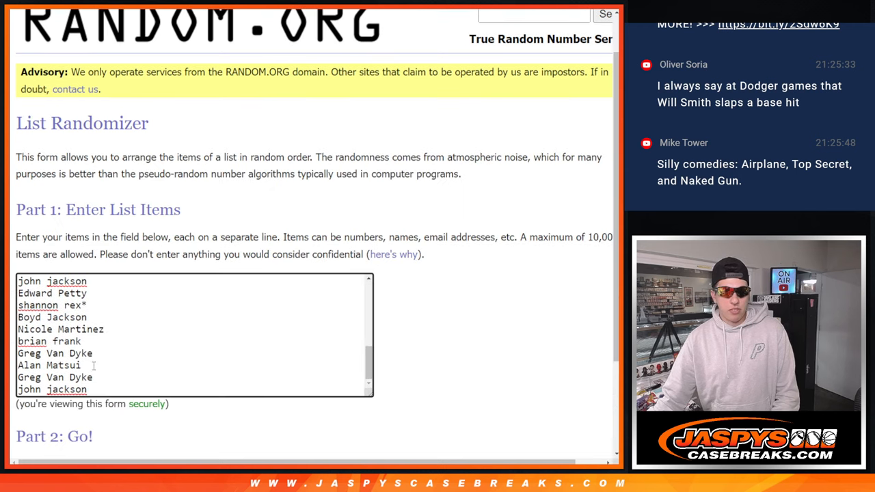
{"action": "scroll", "scroll_direction": "down", "scroll_amount": 3}
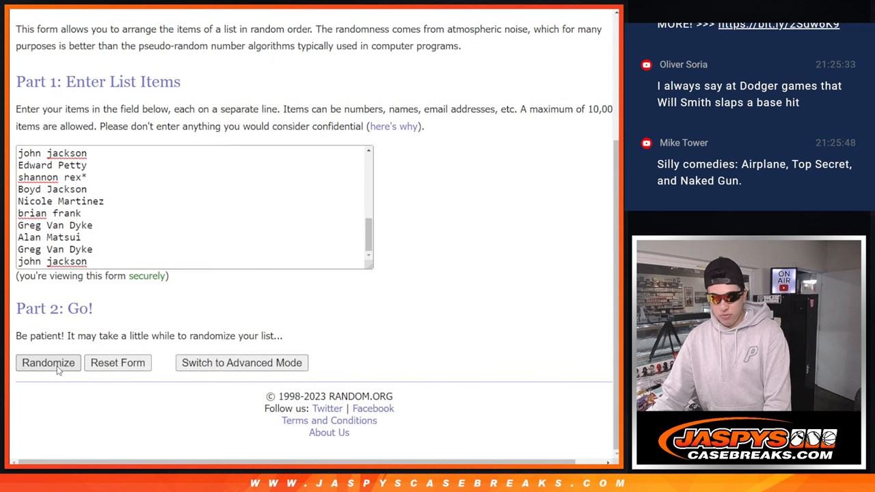
{"action": "left_click", "coordinate": [48, 362]}
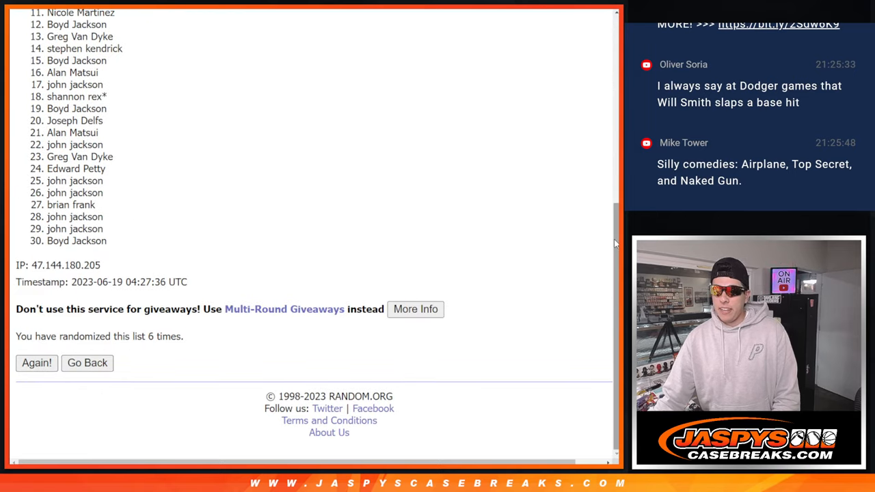
{"action": "scroll", "scroll_direction": "up", "scroll_amount": 3}
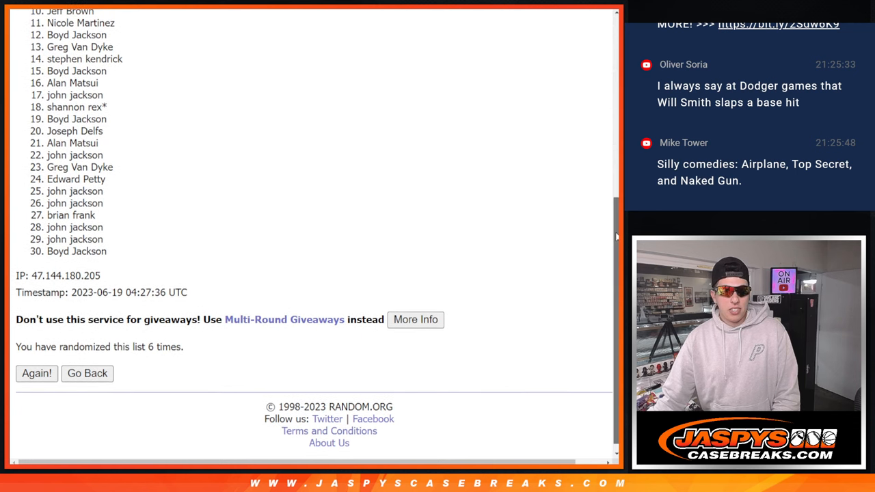
{"action": "scroll", "scroll_direction": "up", "scroll_amount": 3}
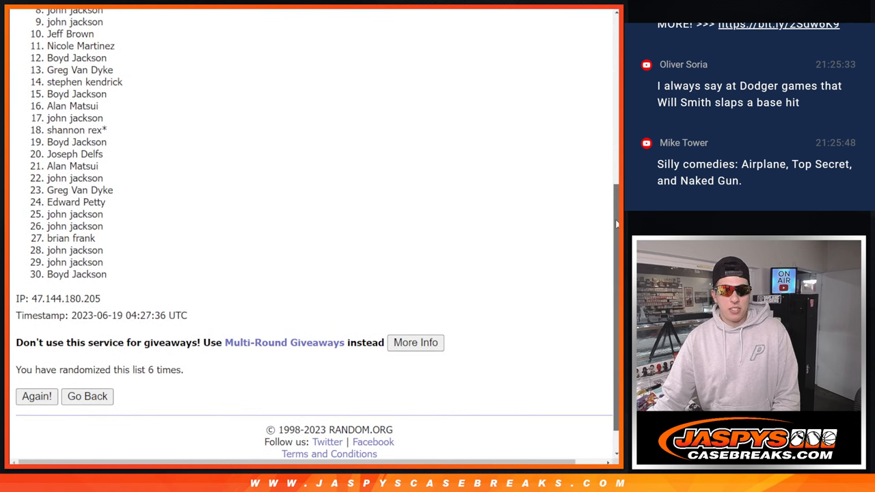
{"action": "scroll", "scroll_direction": "up", "scroll_amount": 3}
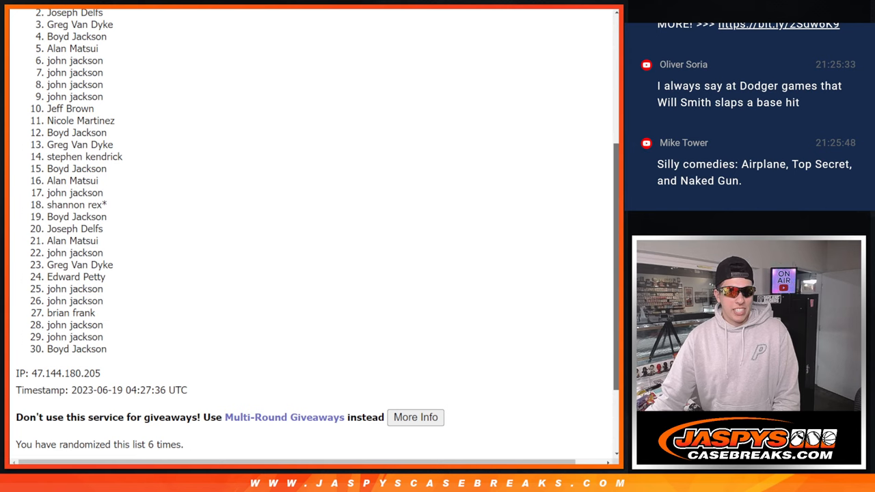
{"action": "scroll", "scroll_direction": "up", "scroll_amount": 3}
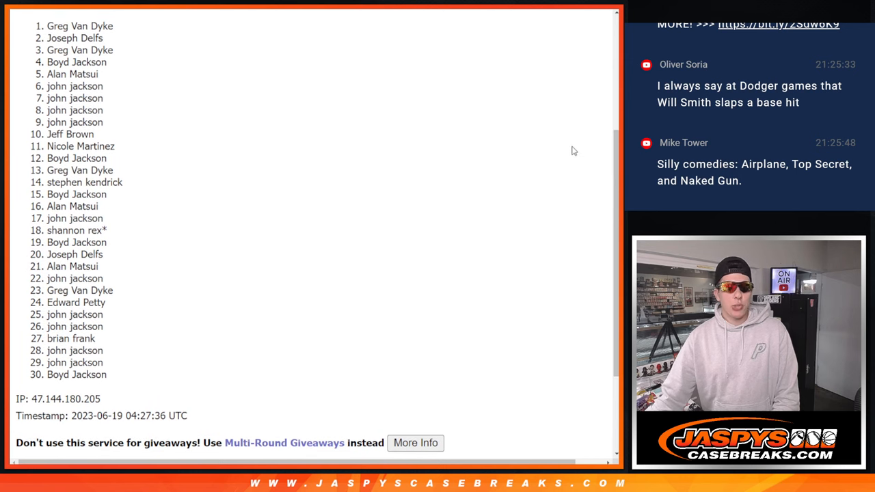
{"action": "scroll", "scroll_direction": "up", "scroll_amount": 3}
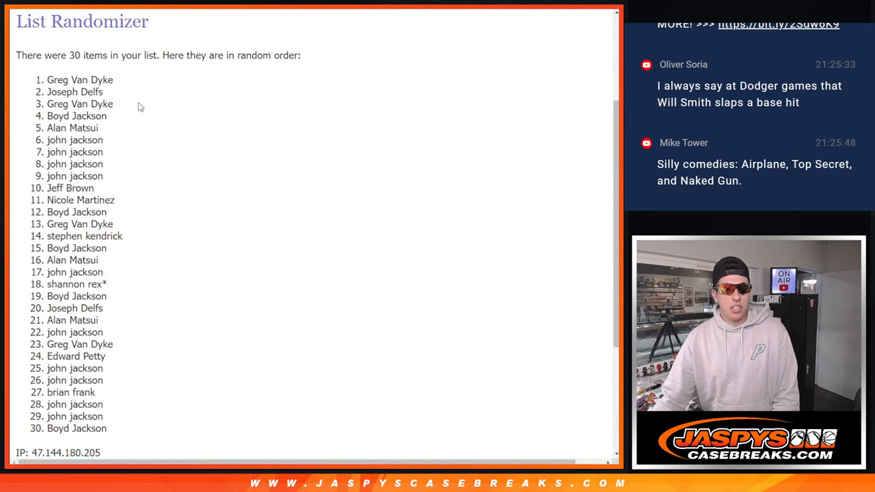
{"action": "double_click", "coordinate": [79, 80]}
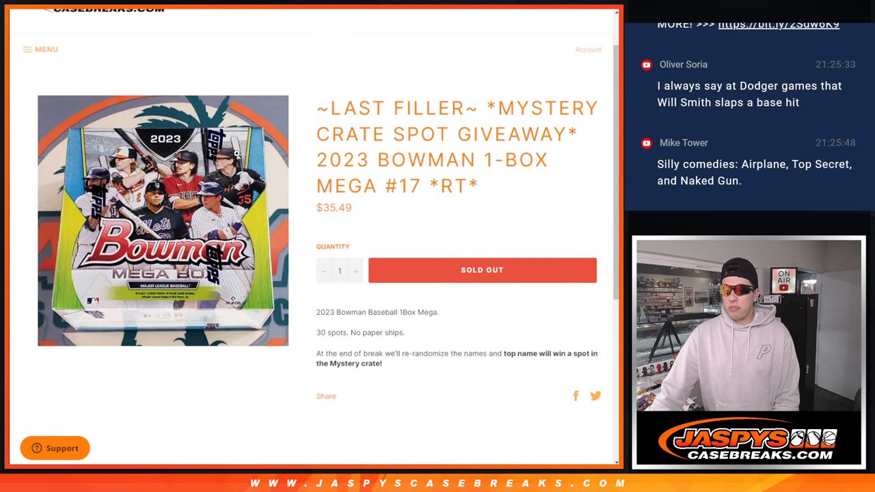
- Scroll to the top of the Mystery Crate giveaway listing for Bowman Mega #17
{"action": "scroll", "scroll_direction": "up", "scroll_amount": 3}
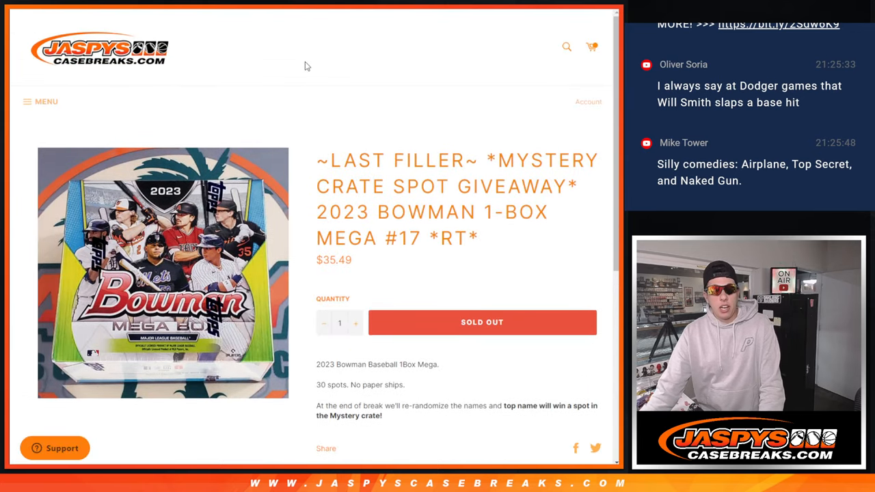